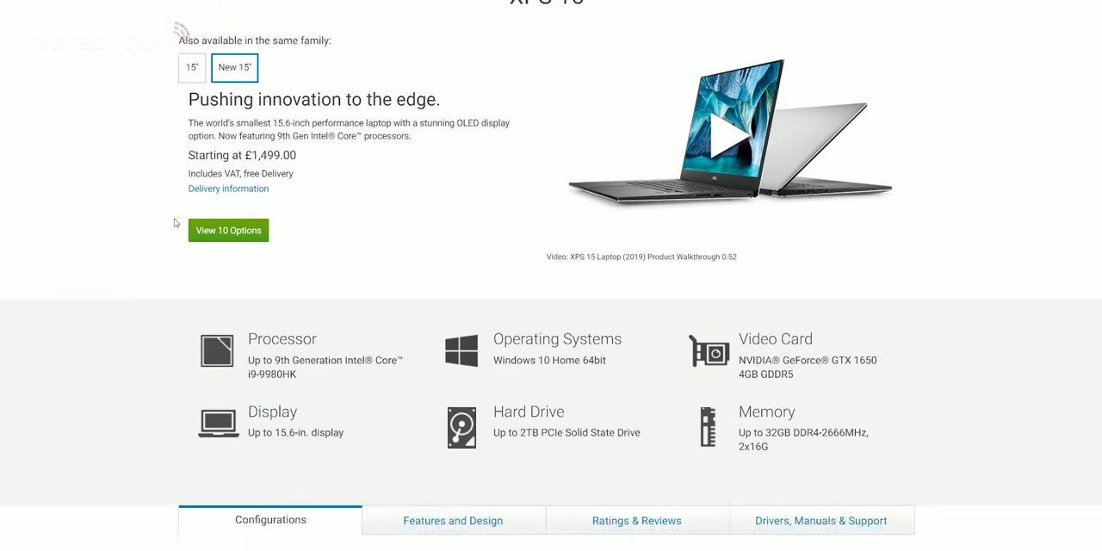
Show the New XPS 15 configuration cards with their prices and specifications on the Dell site.
click(227, 231)
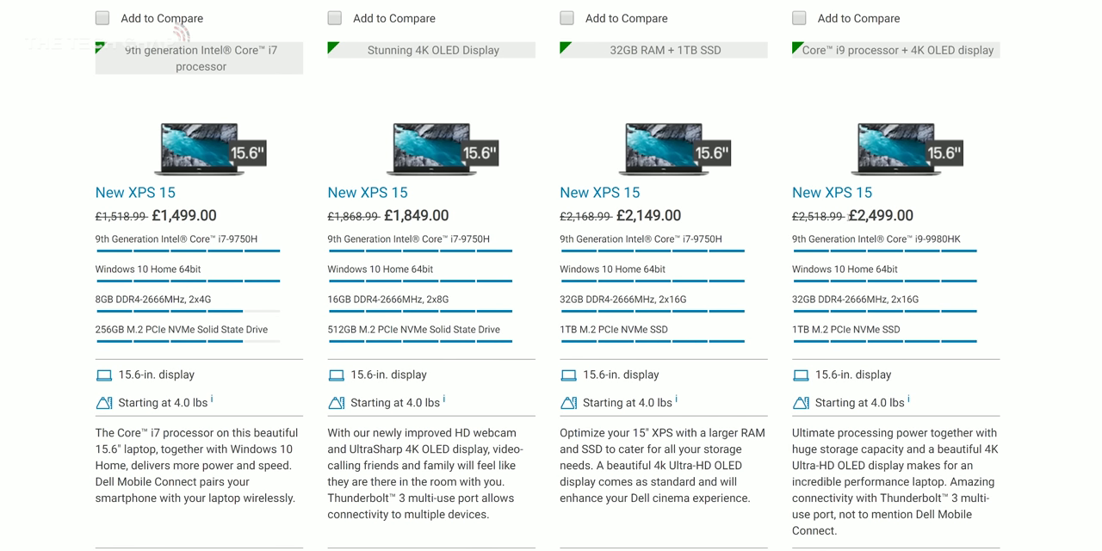
double_click(880, 215)
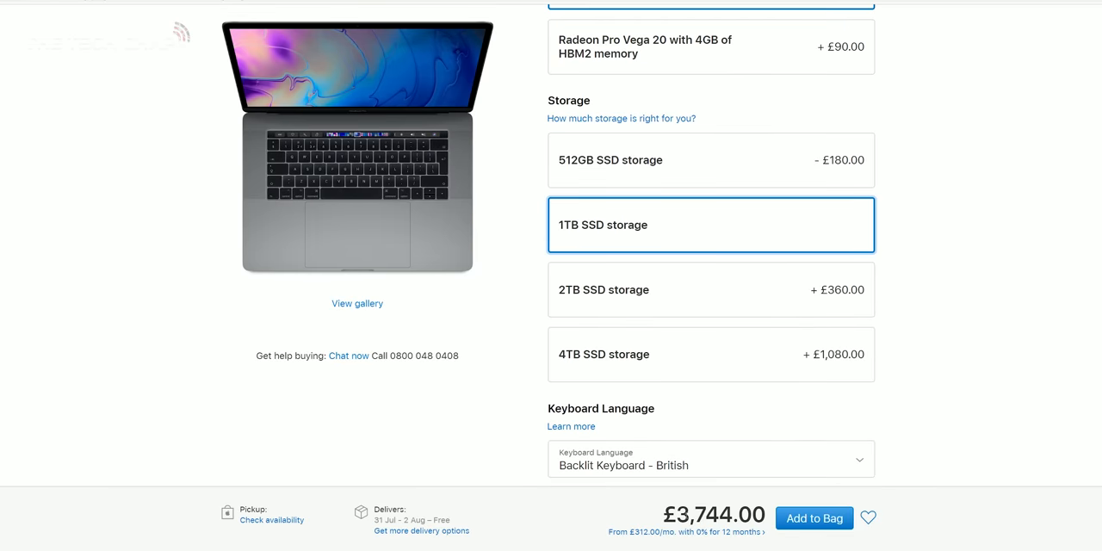
Choose 1TB SSD storage to bring the MacBook Pro to £3,744.00, then go to the Instagram profile.
double_click(706, 513)
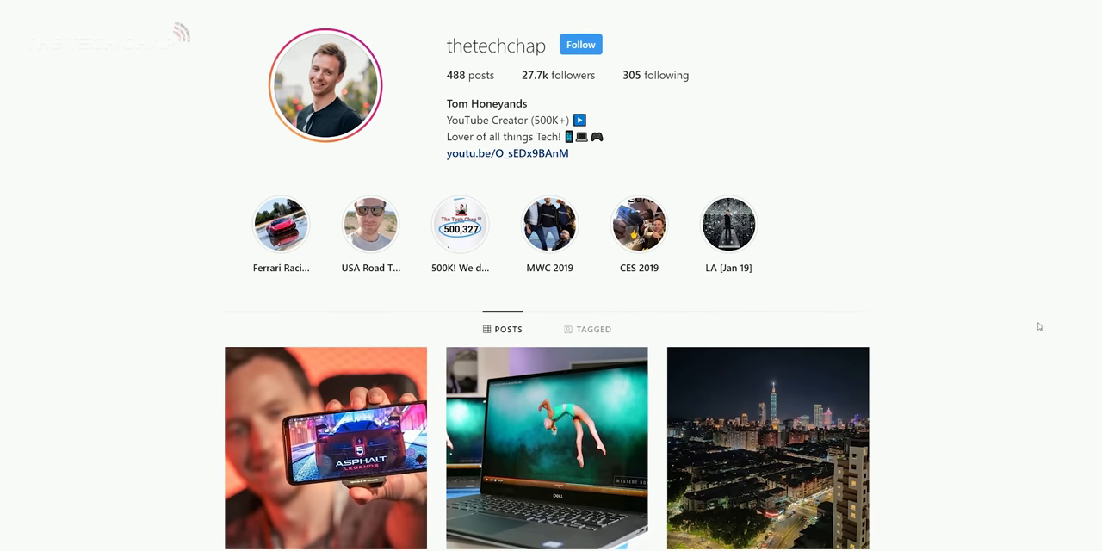
click(547, 448)
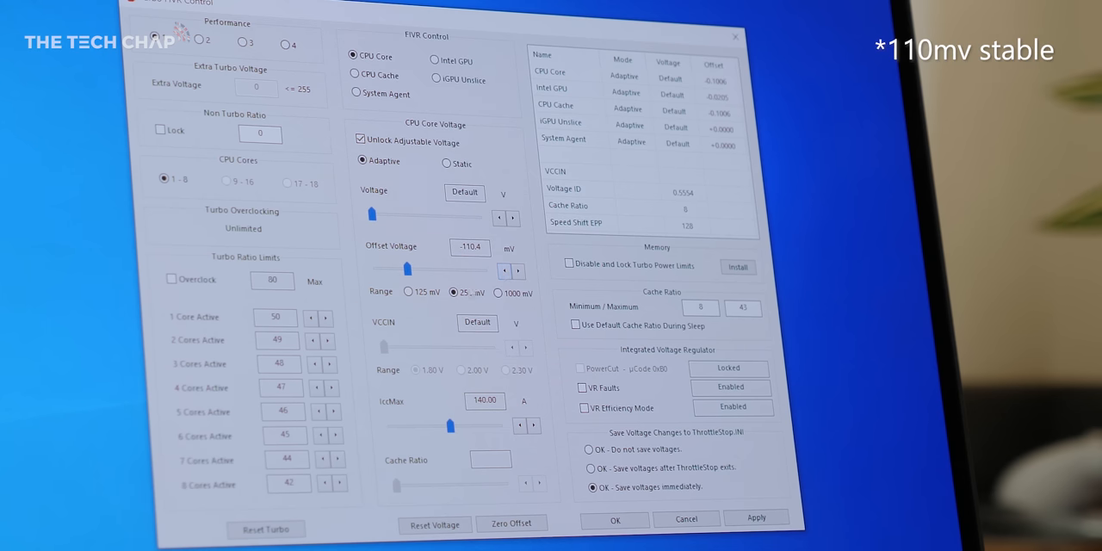
Apply a CPU Core offset voltage of about -110.4 mV in ThrottleStop's FIVR window.
click(454, 293)
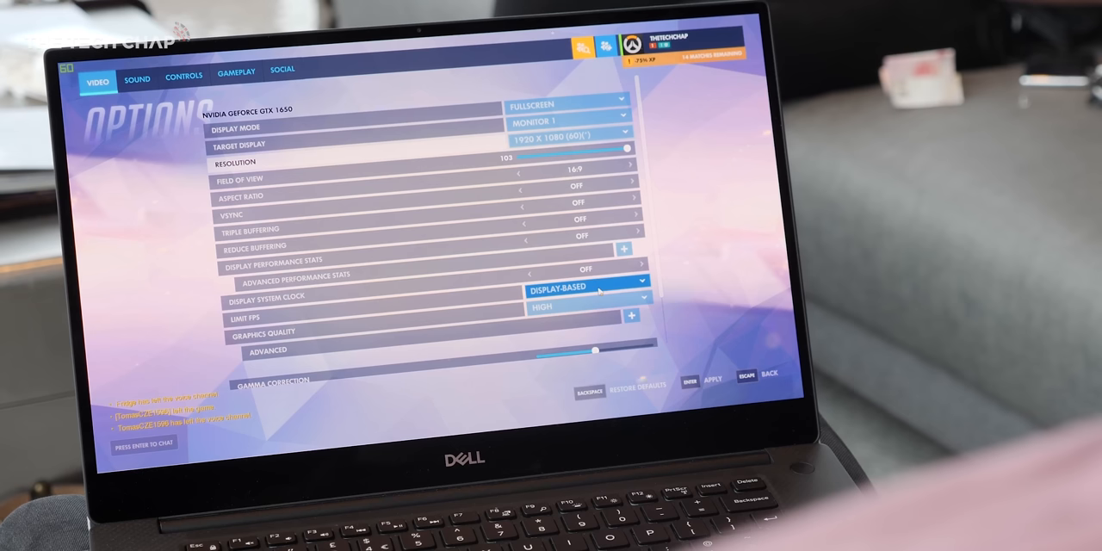
click(585, 307)
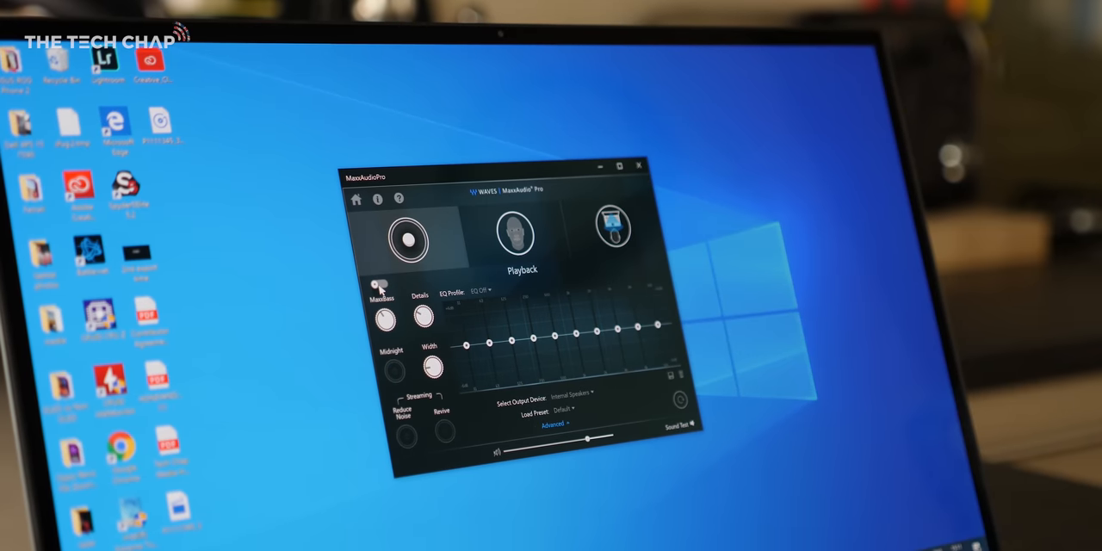
Enable the Playback effects toggle so the EQ profile sliders take effect.
click(377, 284)
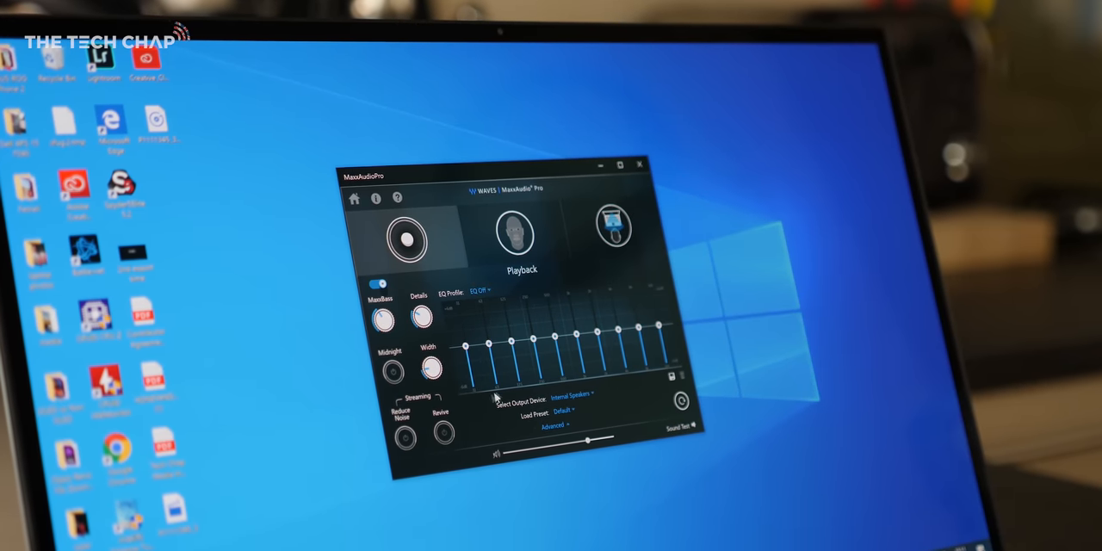